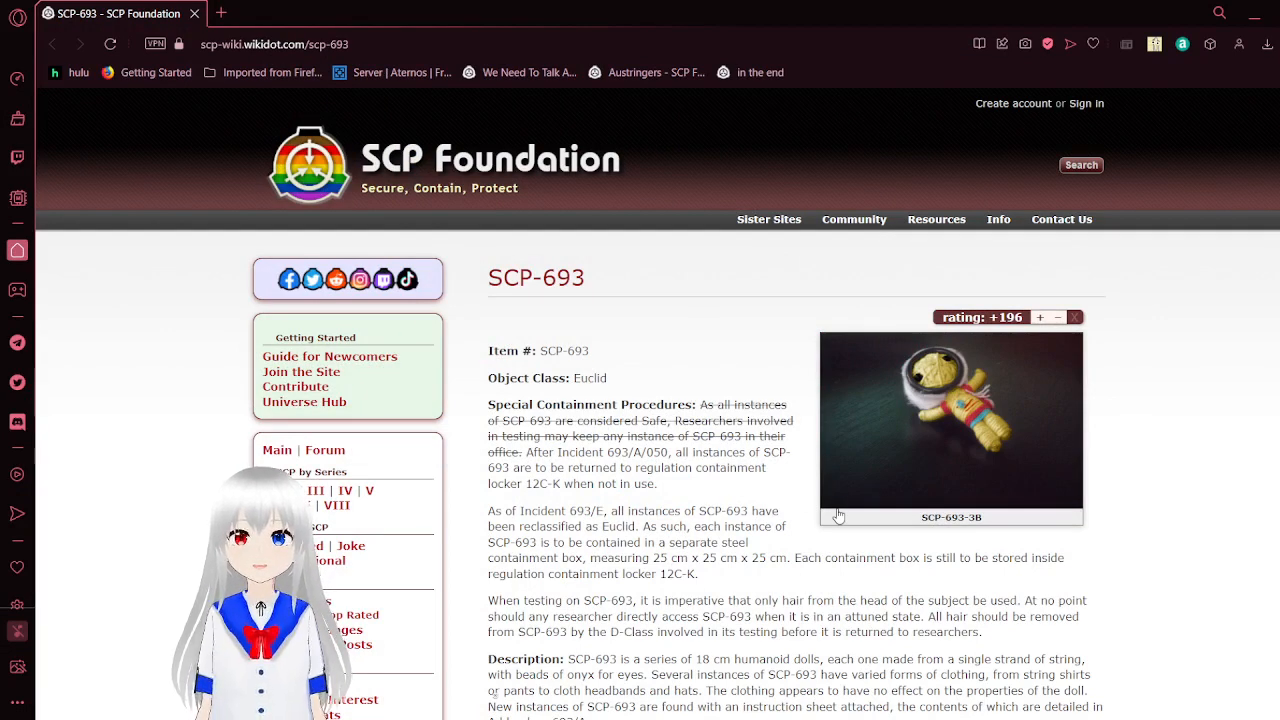
scroll("down", 3)
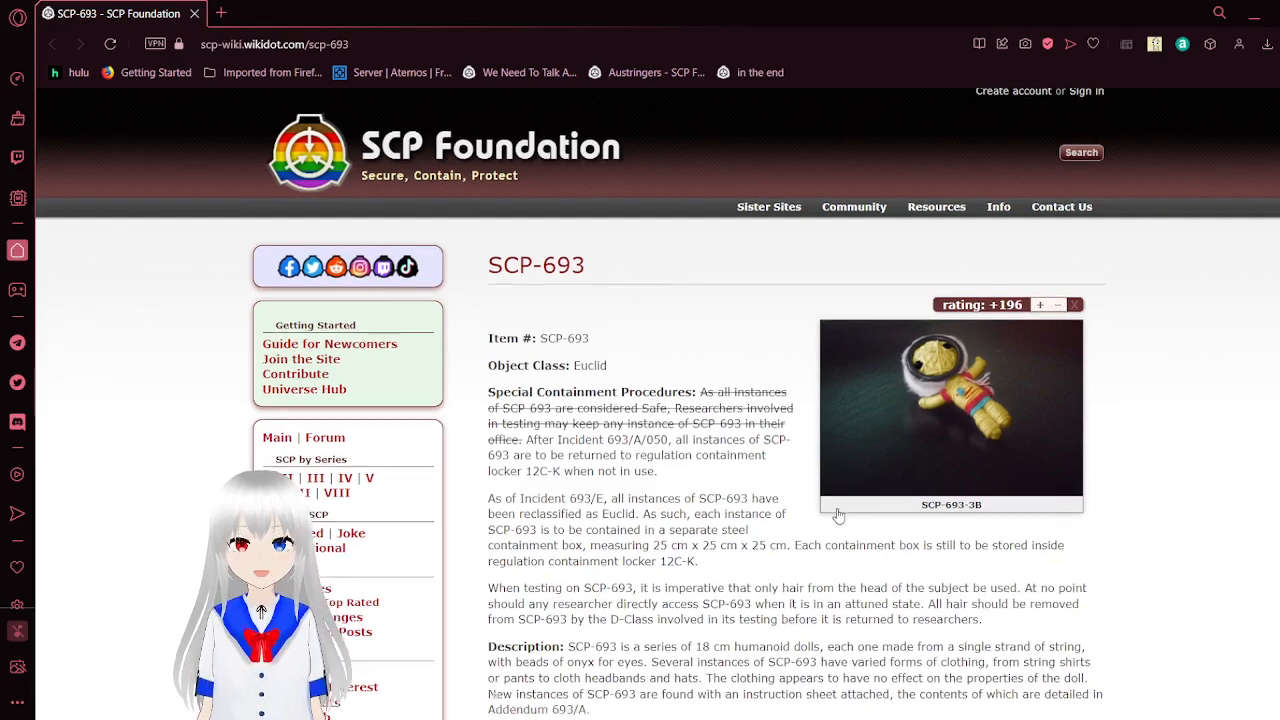
scroll("down", 3)
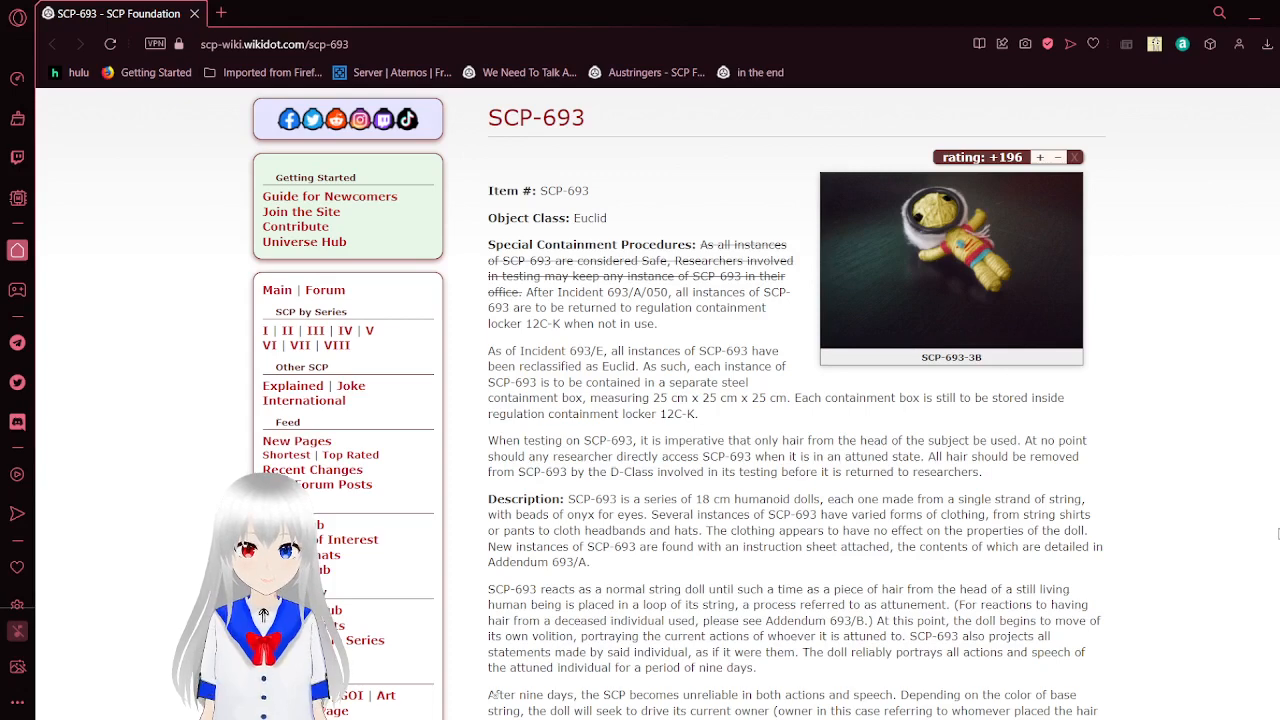
scroll("down", 3)
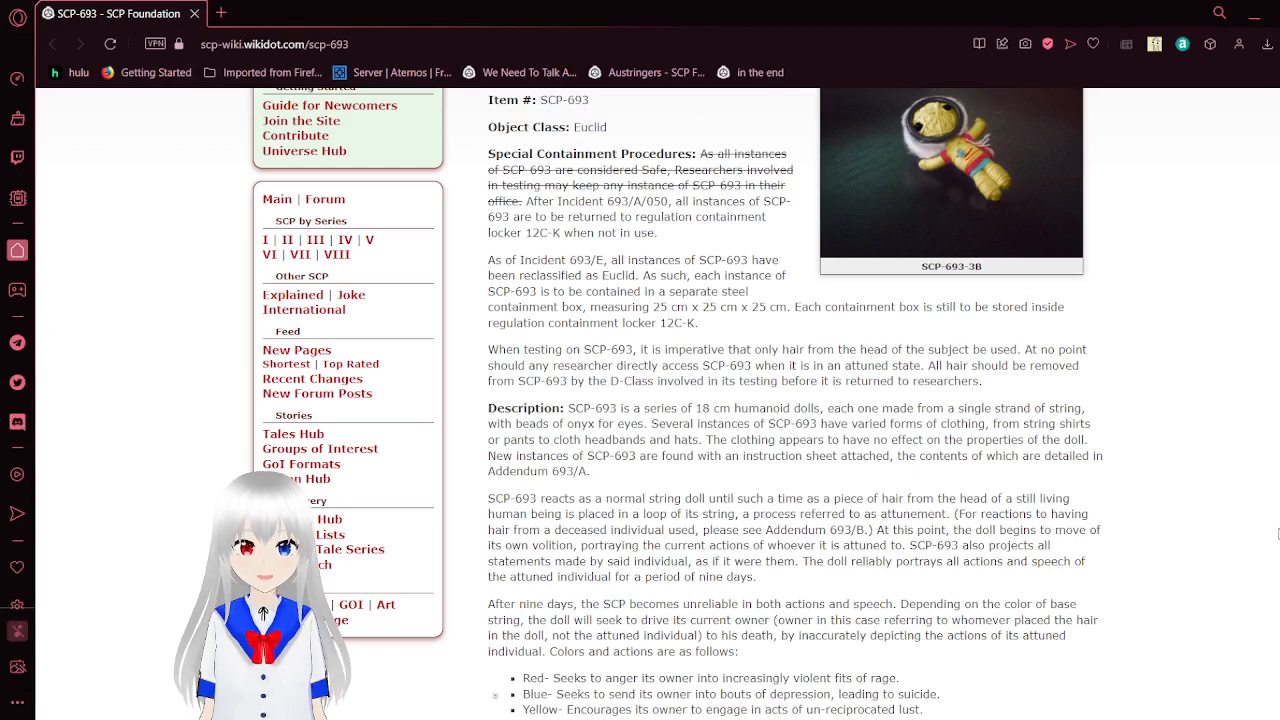
scroll("down", 3)
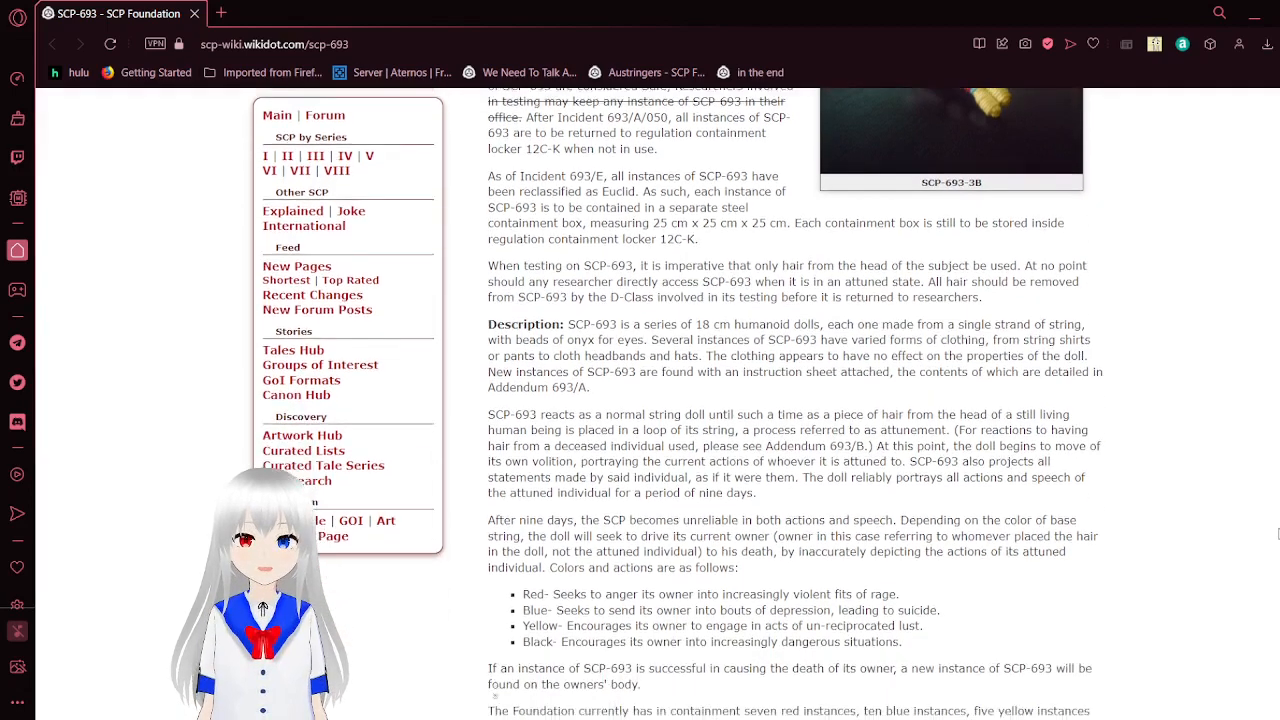
scroll("down", 3)
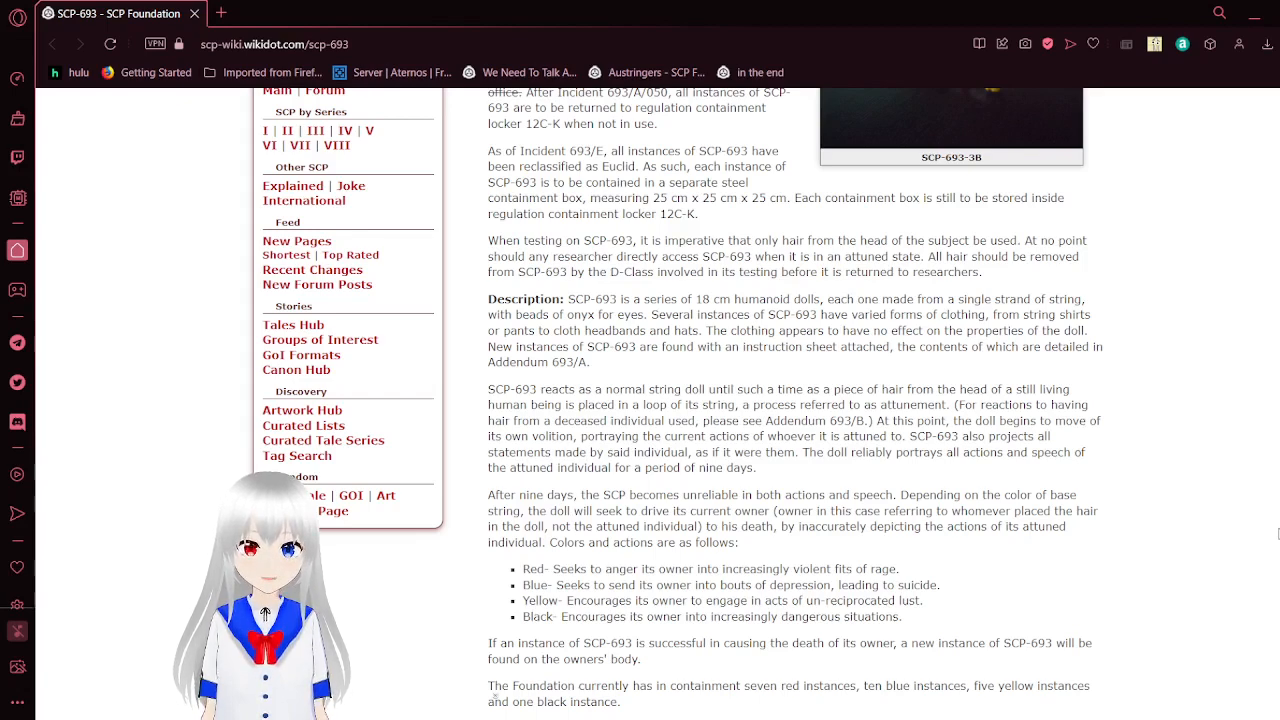
scroll("down", 3)
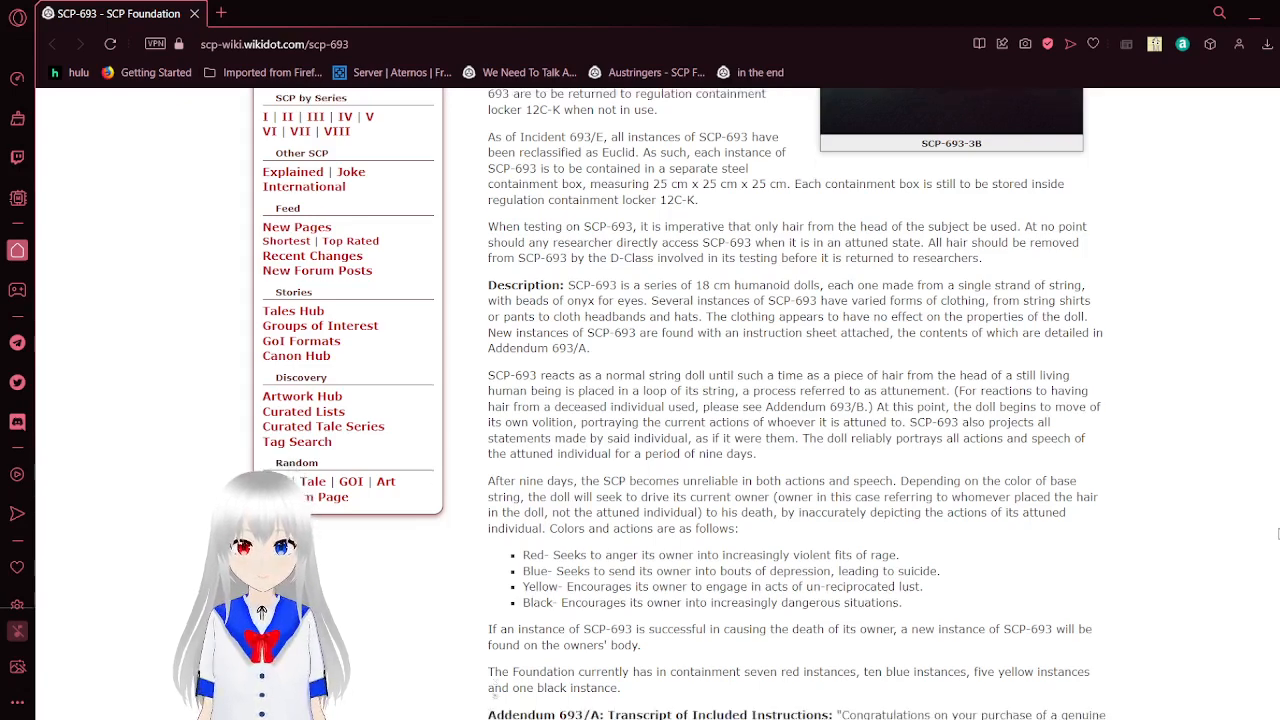
scroll("down", 3)
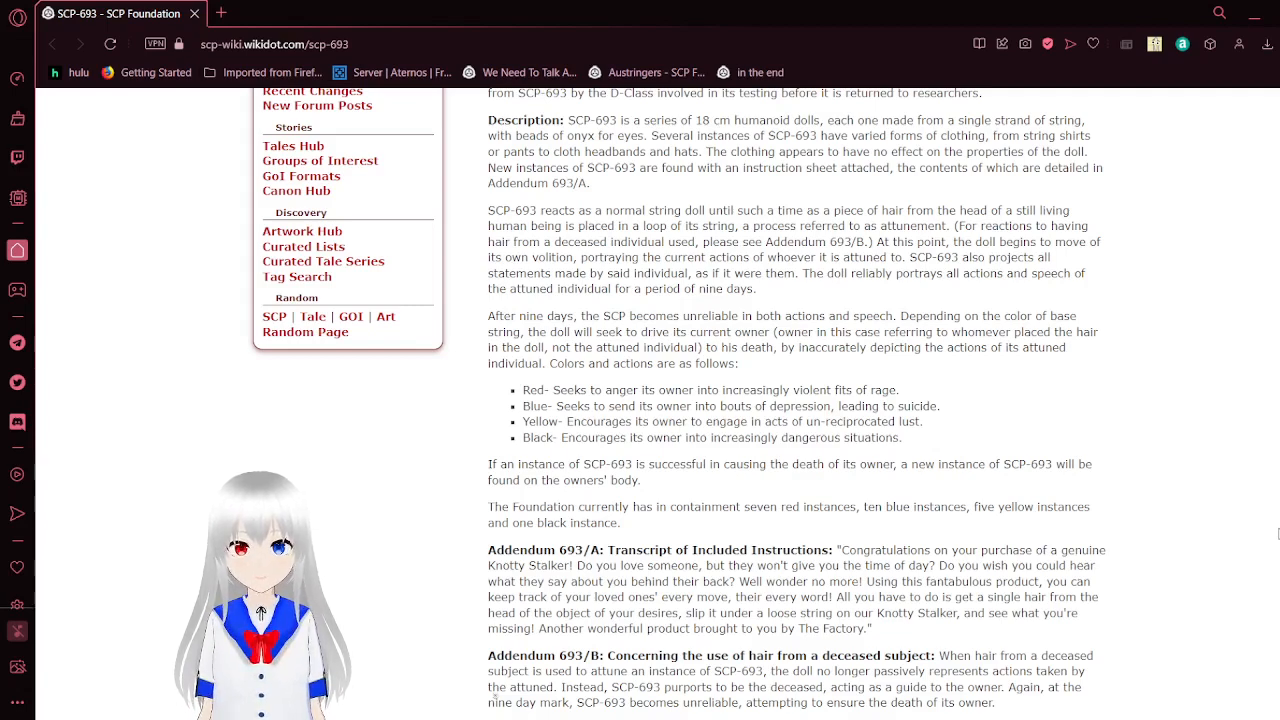
scroll("down", 3)
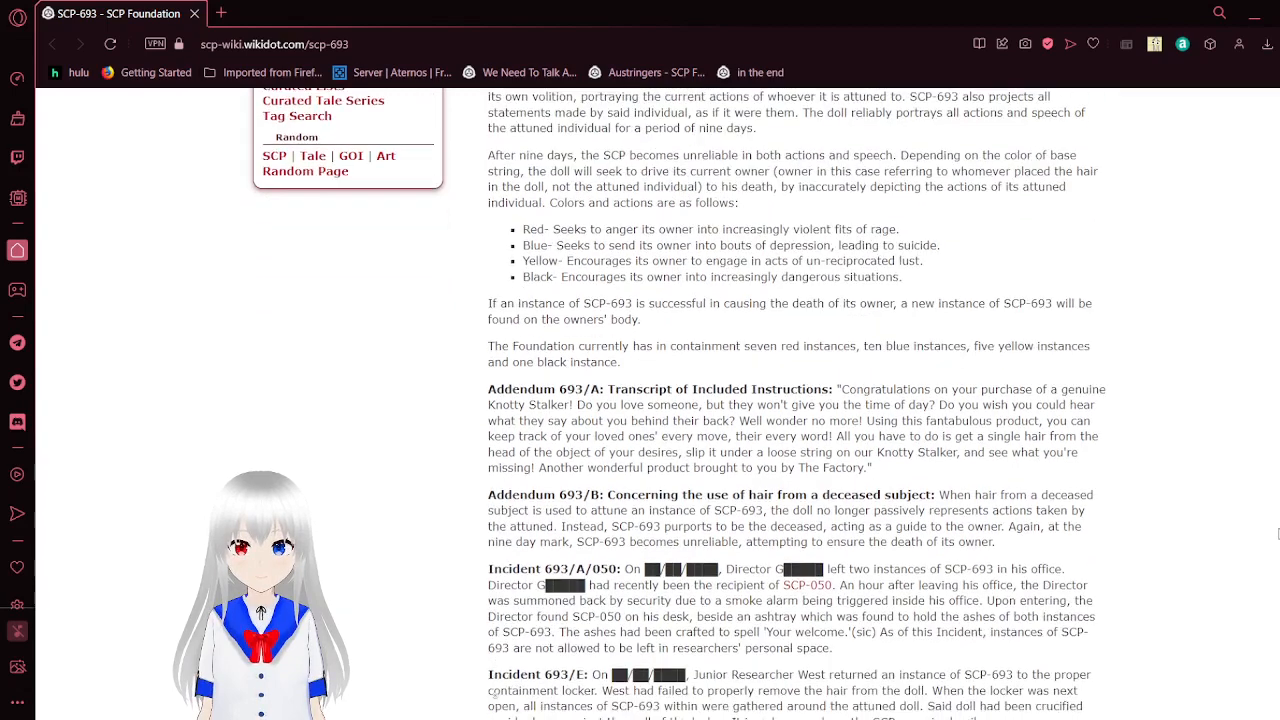
scroll("down", 3)
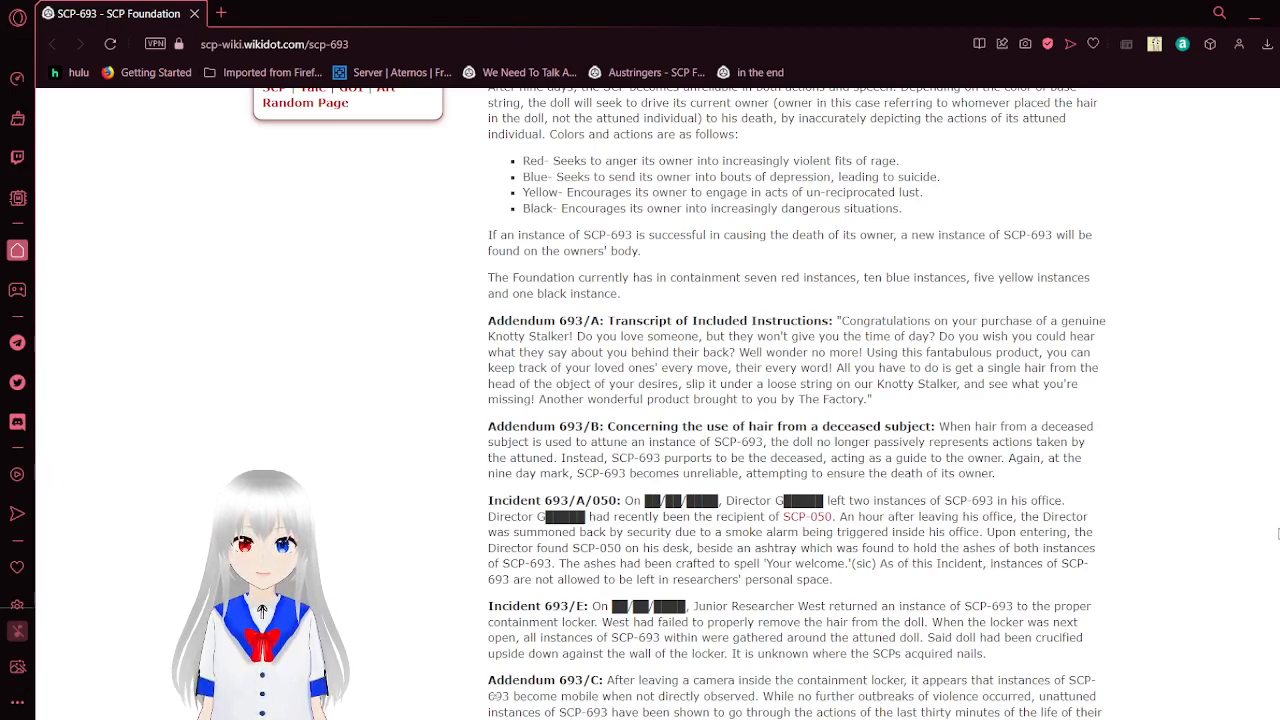
scroll("down", 3)
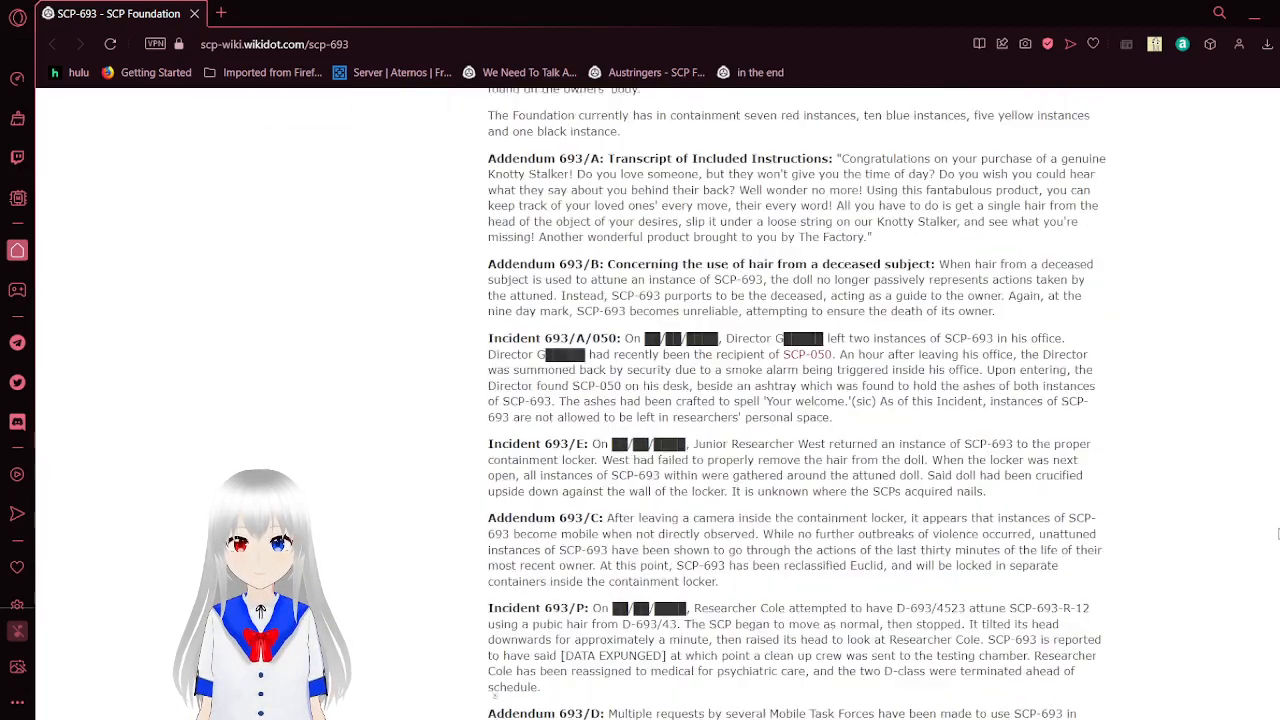
scroll("down", 3)
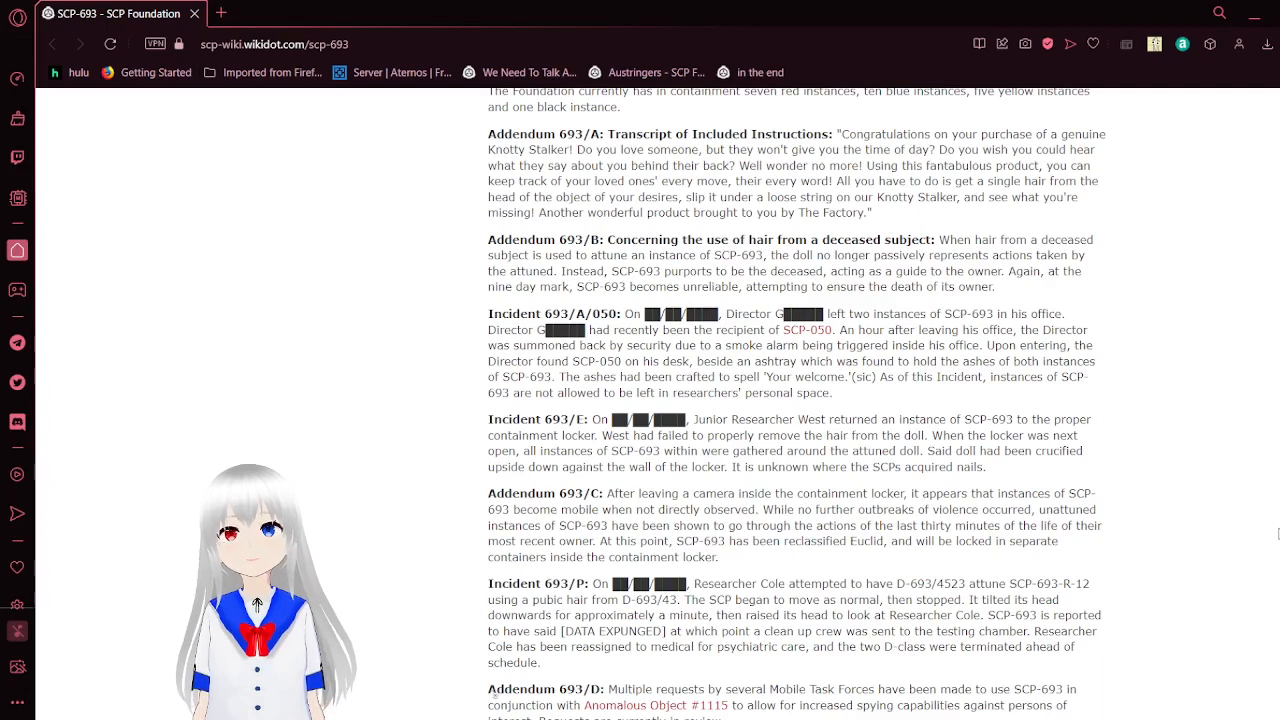
scroll("down", 3)
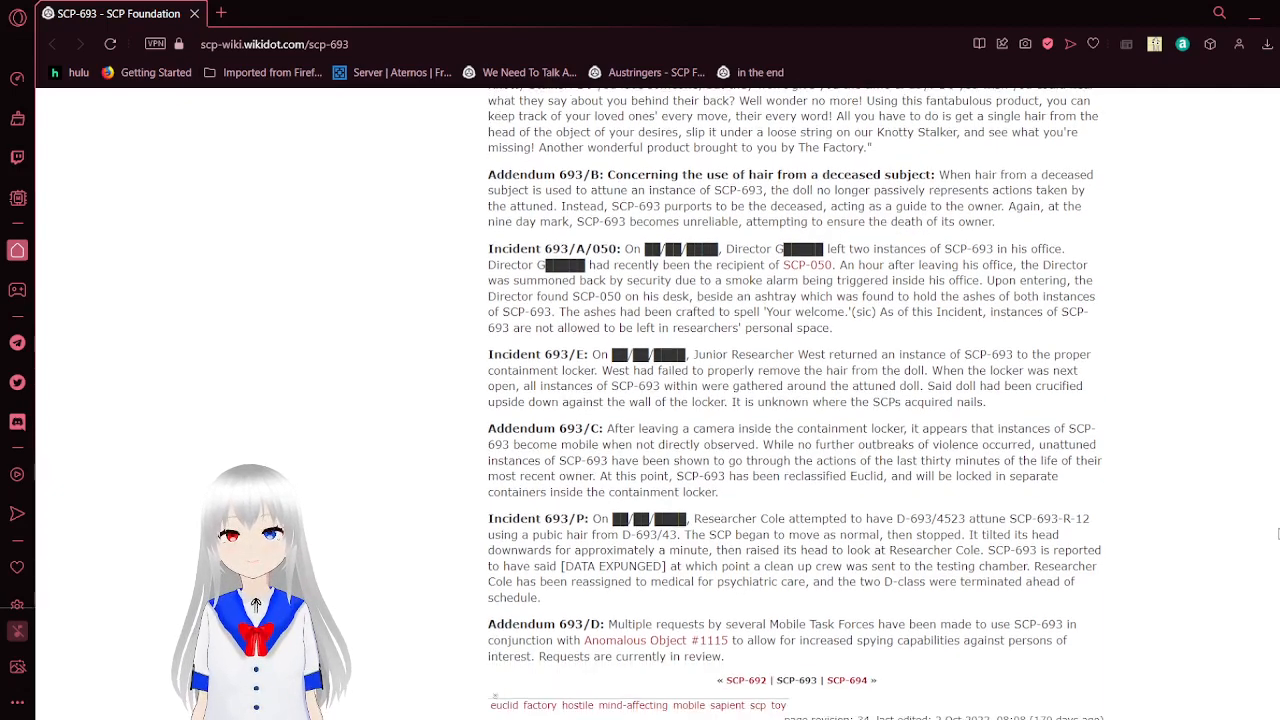
scroll("down", 3)
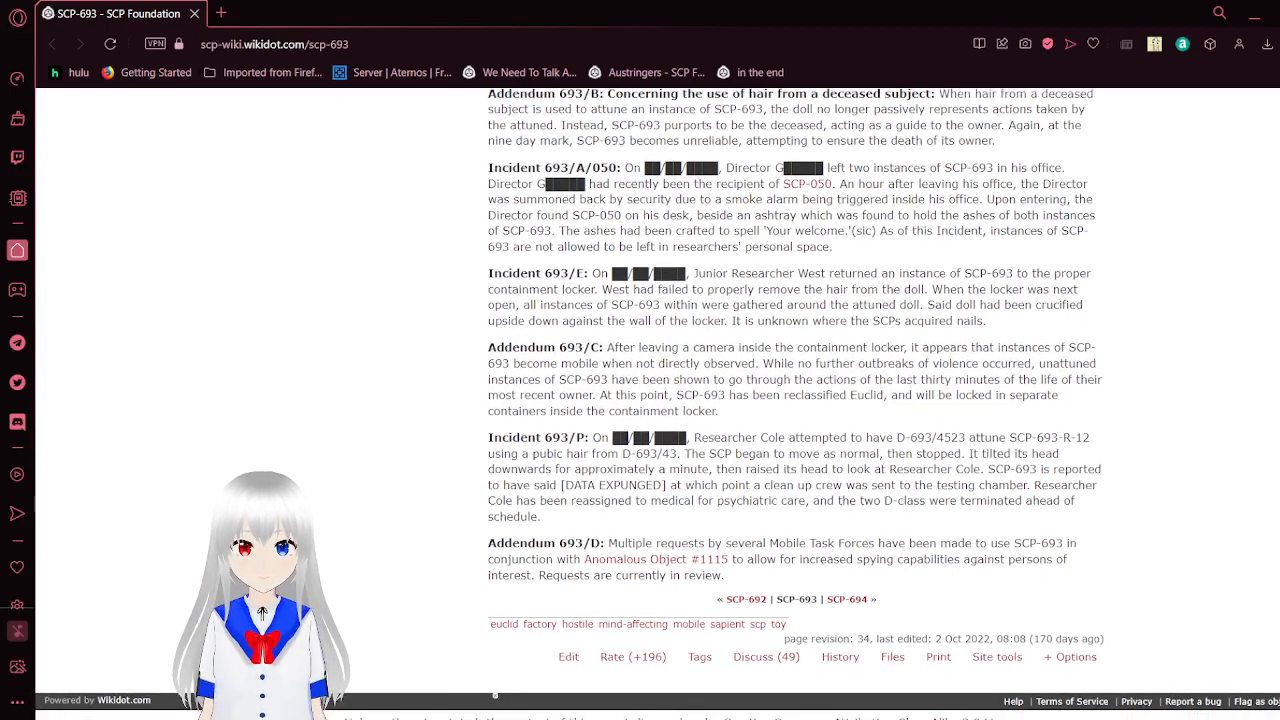
scroll("down", 3)
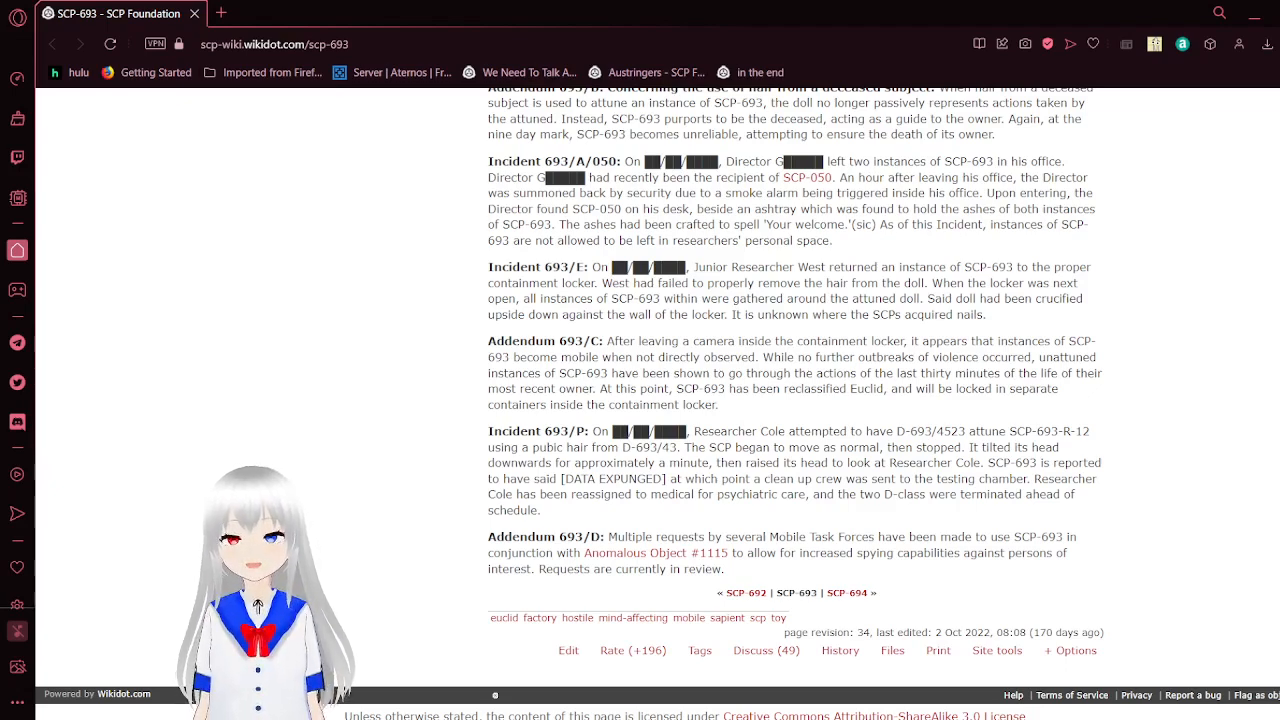
scroll("down", 3)
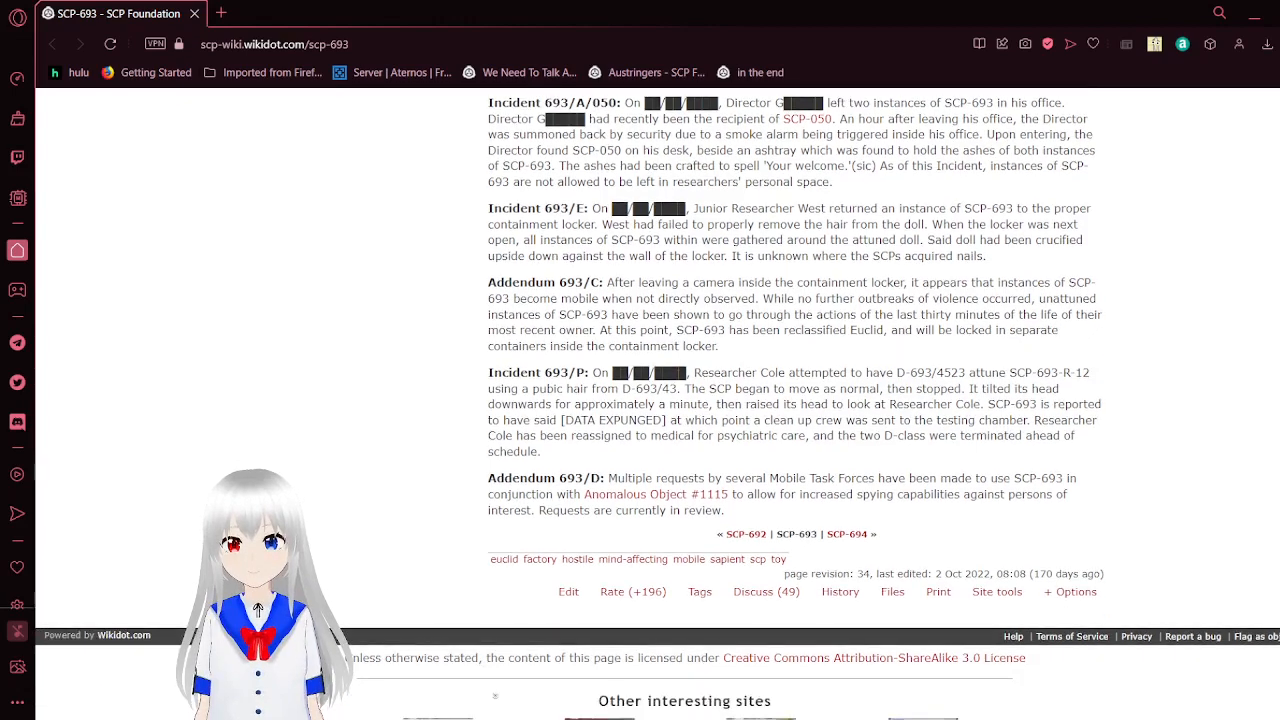
scroll("down", 3)
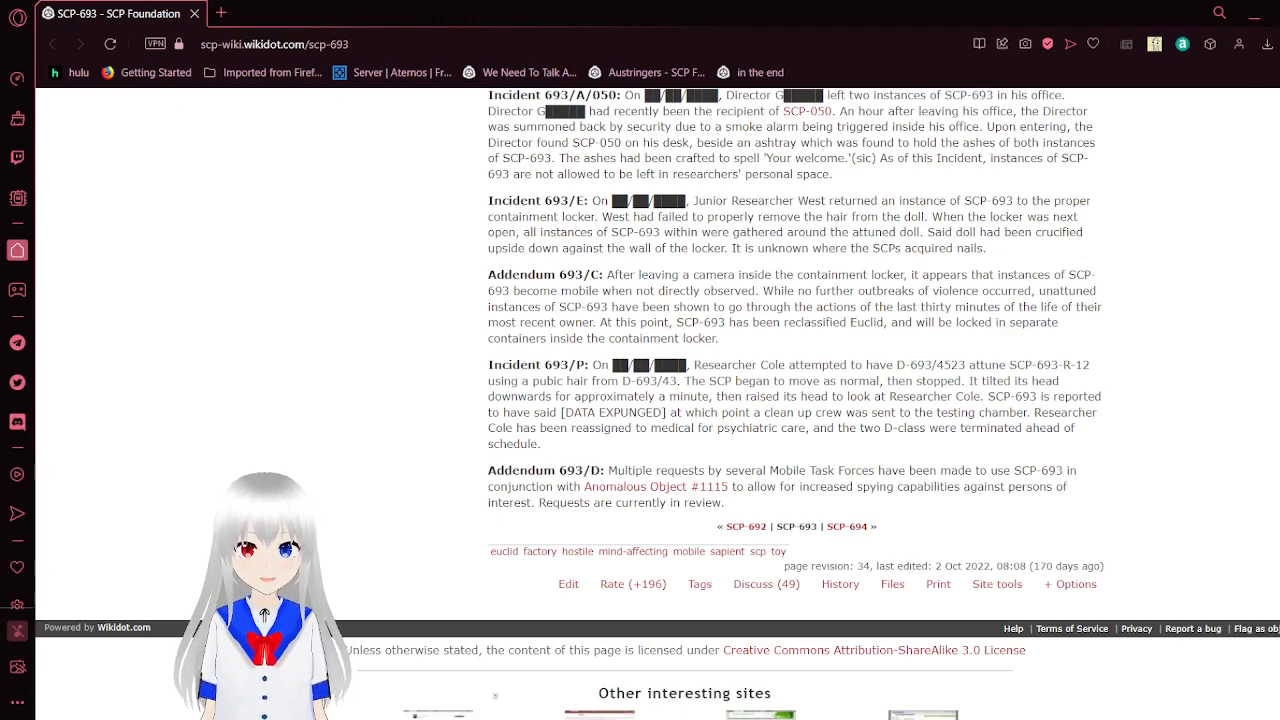
scroll("down", 3)
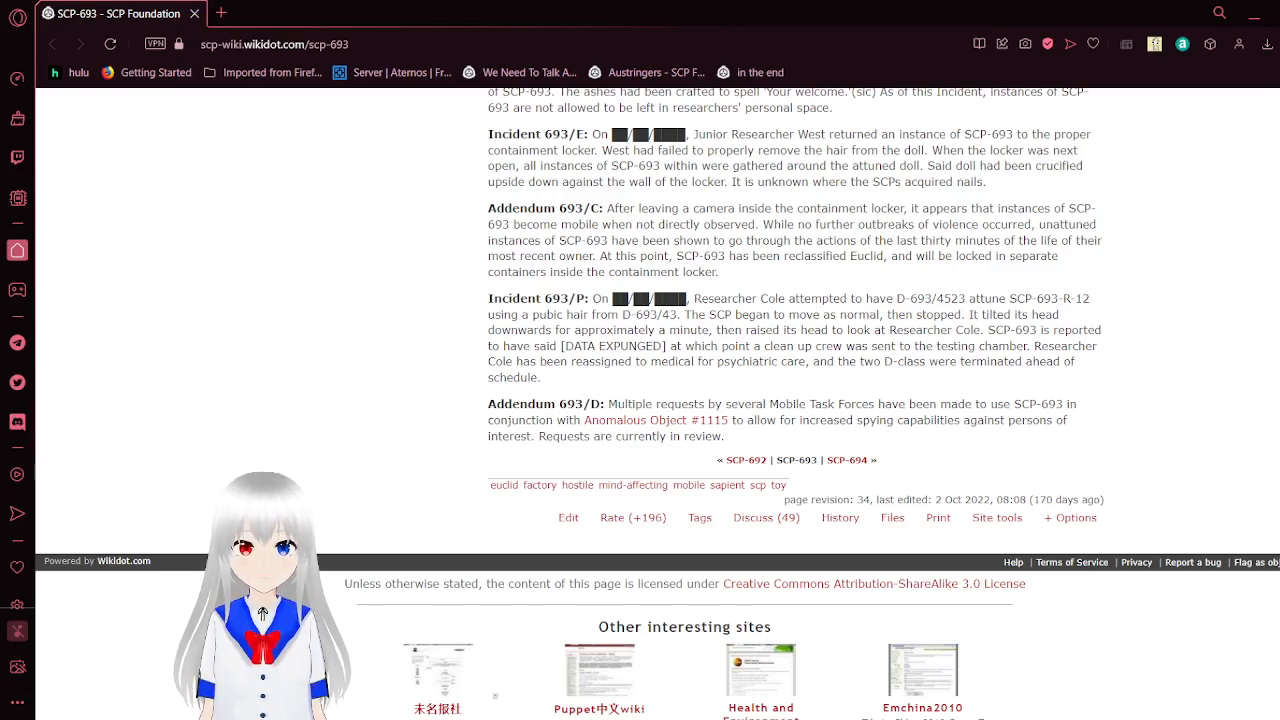
scroll("down", 3)
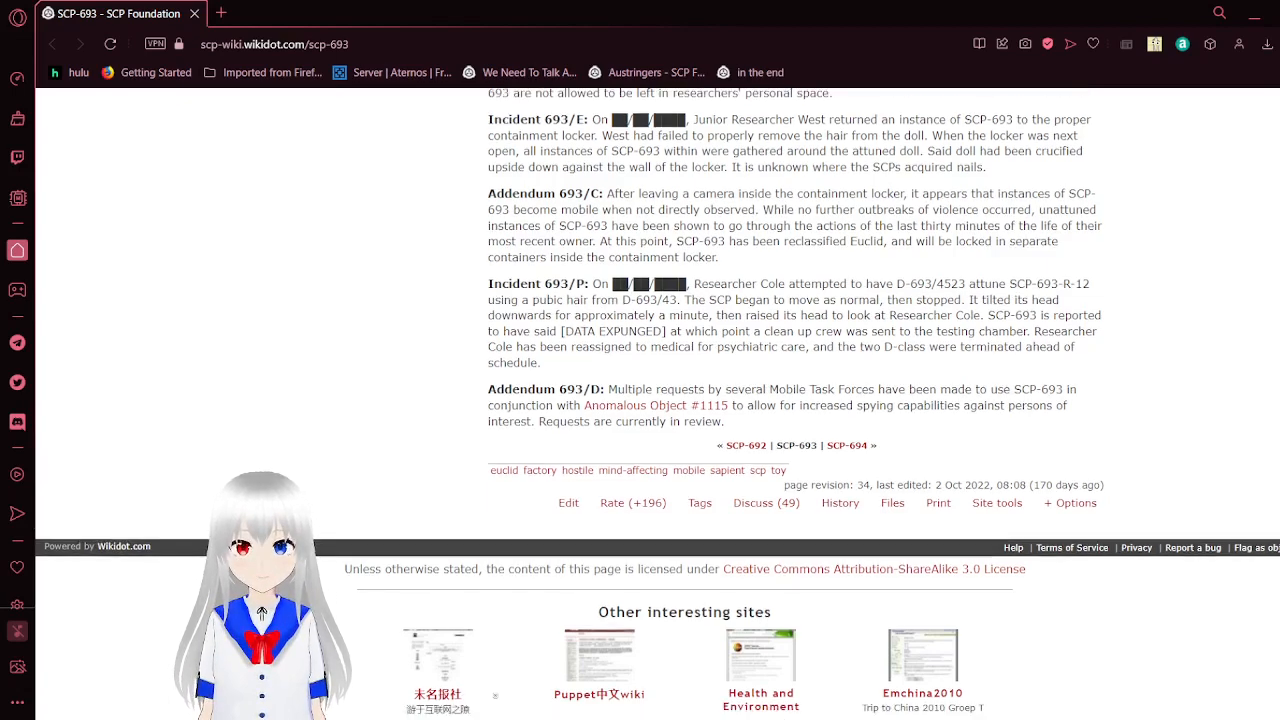